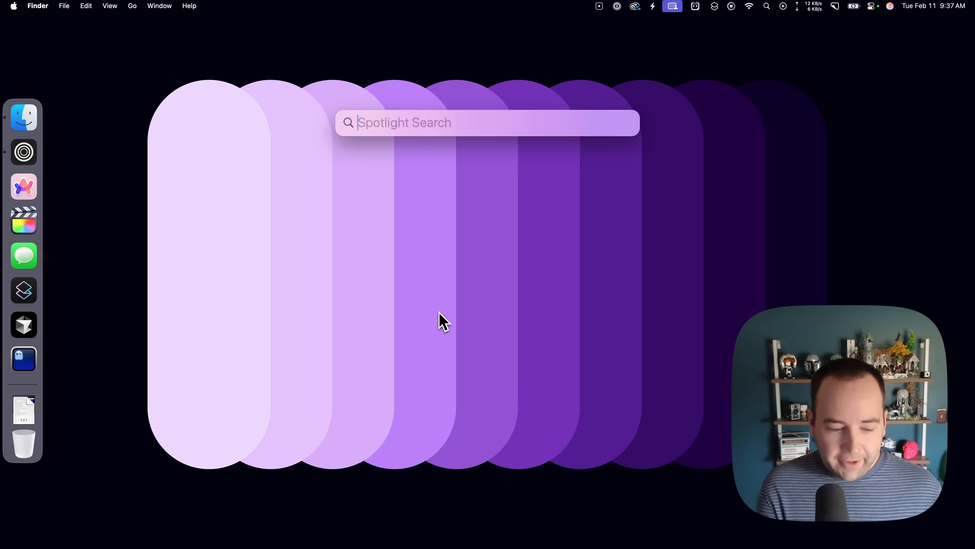
Launch and quit Superhuman, then summon the Leader Key launcher and hide Superhuman's window
{"action": "type", "text": "super"}
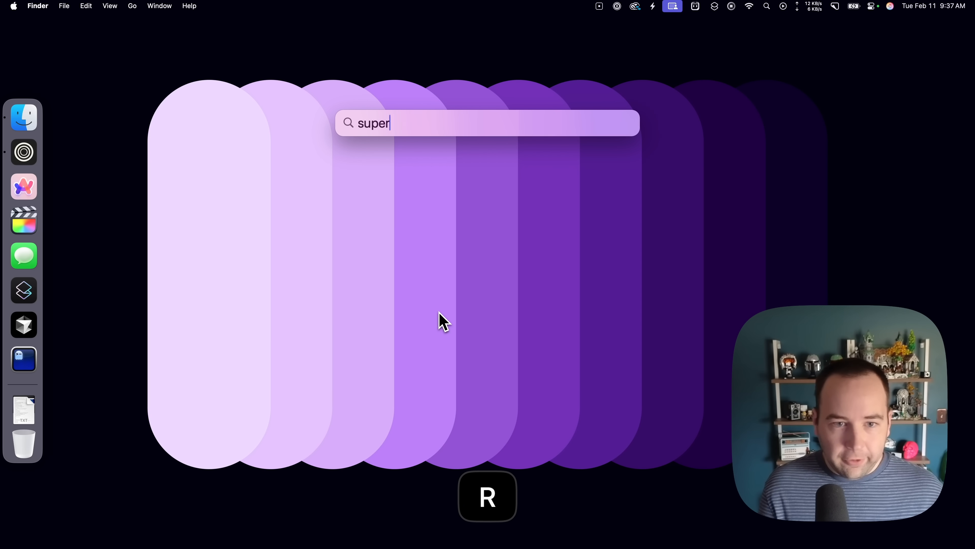
{"action": "type", "text": "human"}
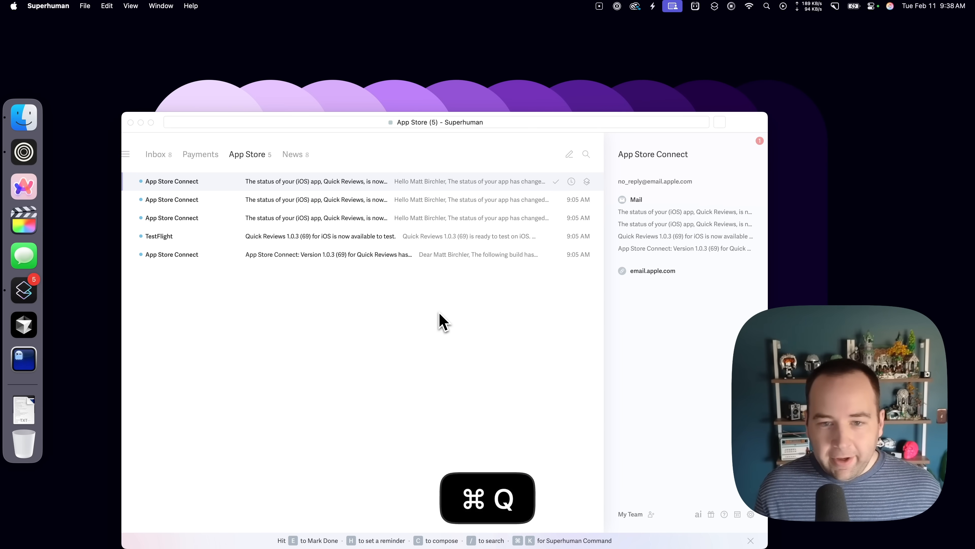
{"action": "key", "text": "cmd+q"}
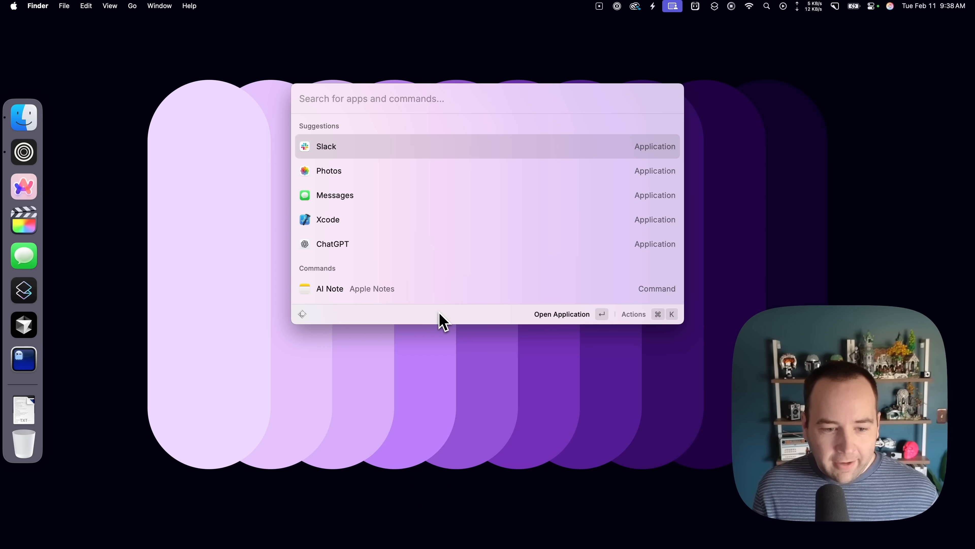
{"action": "type", "text": "super"}
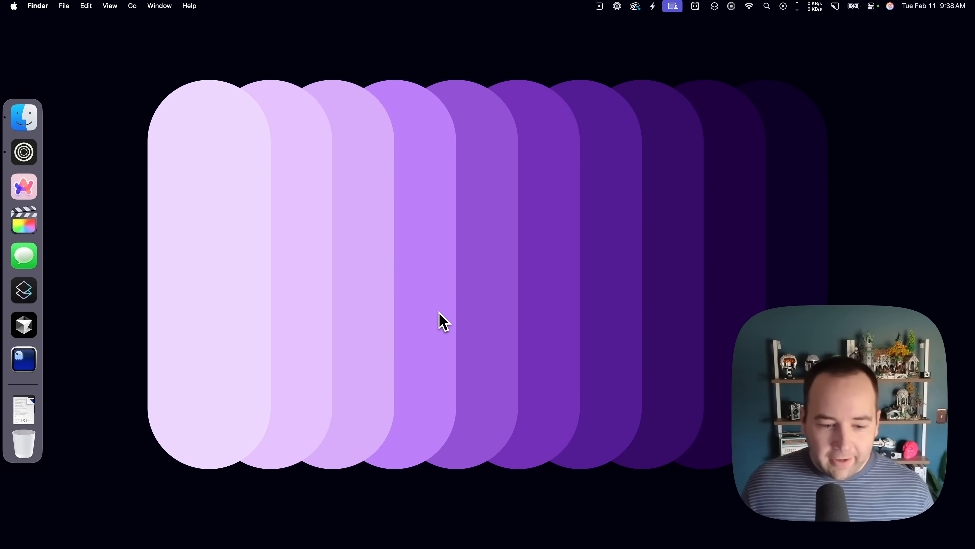
{"action": "key", "text": "cmd+alt+ctrl+space"}
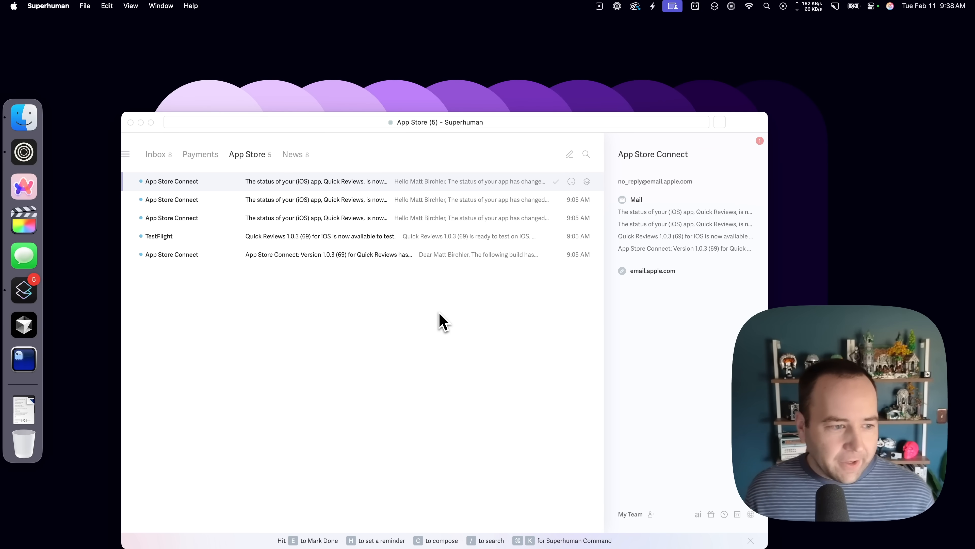
{"action": "key", "text": "cmd+h"}
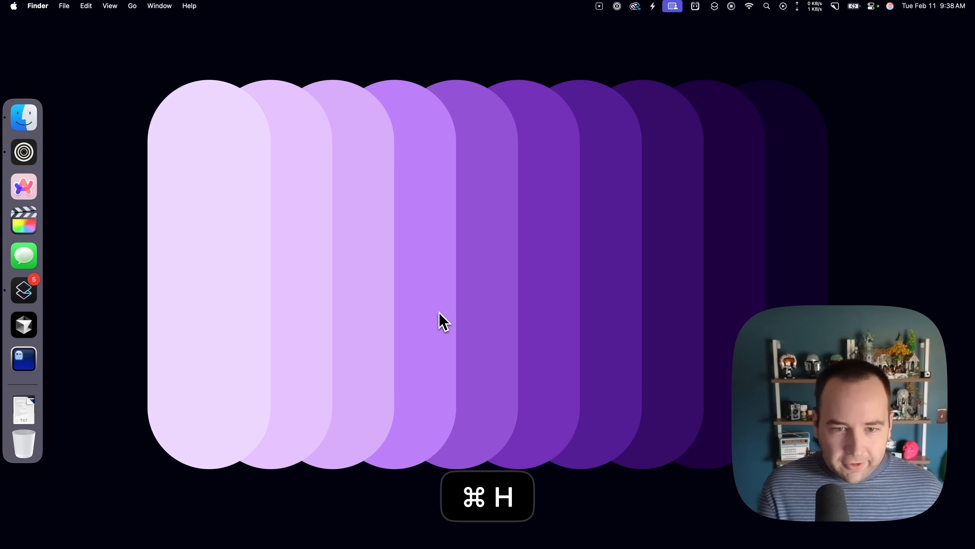
{"action": "key", "text": "g"}
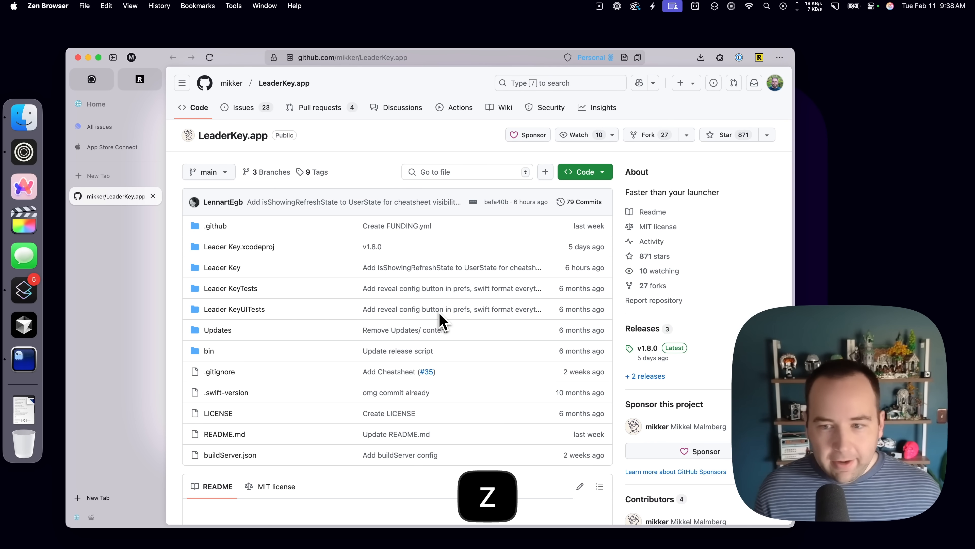
Scroll the browser page, hide the browser window, and start a new search query
{"action": "scroll", "scroll_direction": "down", "scroll_amount": 3}
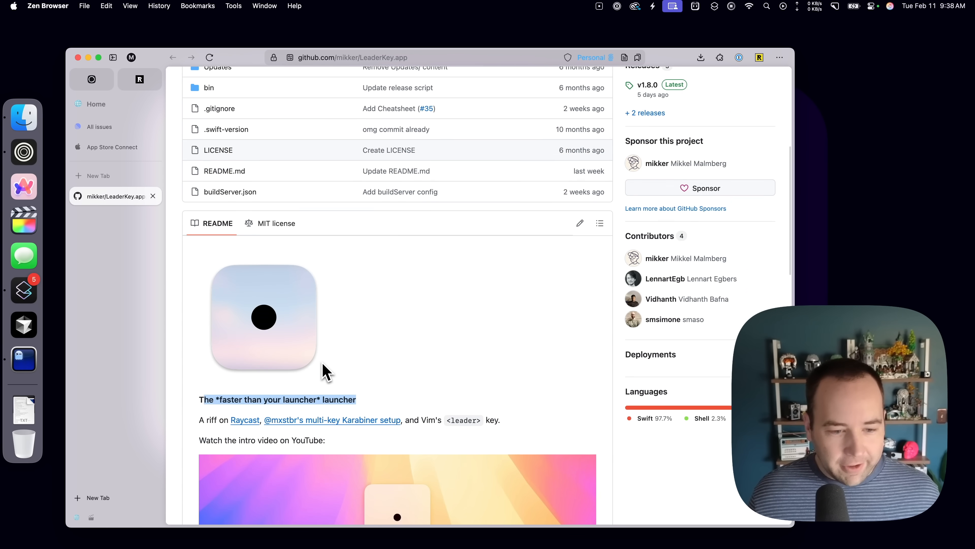
{"action": "scroll", "scroll_direction": "down", "scroll_amount": 3}
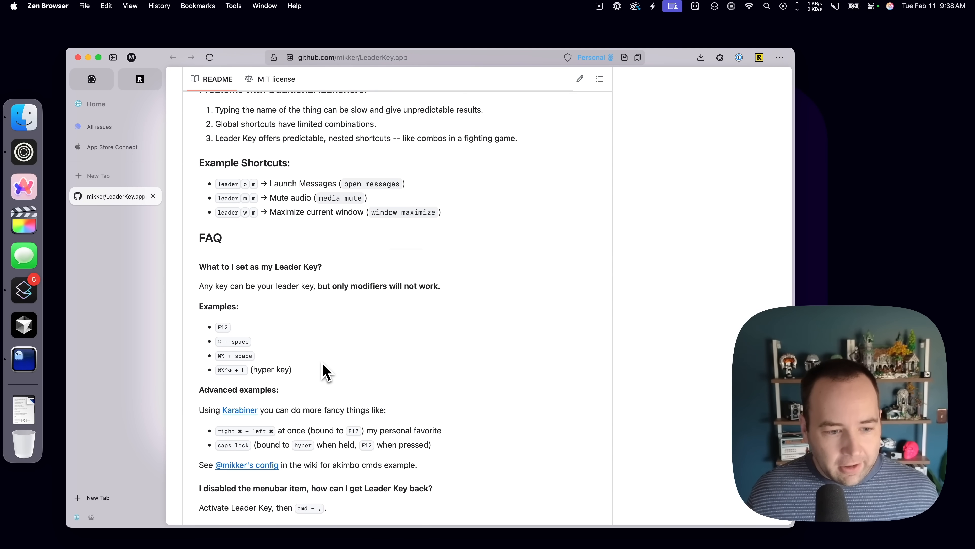
{"action": "key", "text": "cmd+h"}
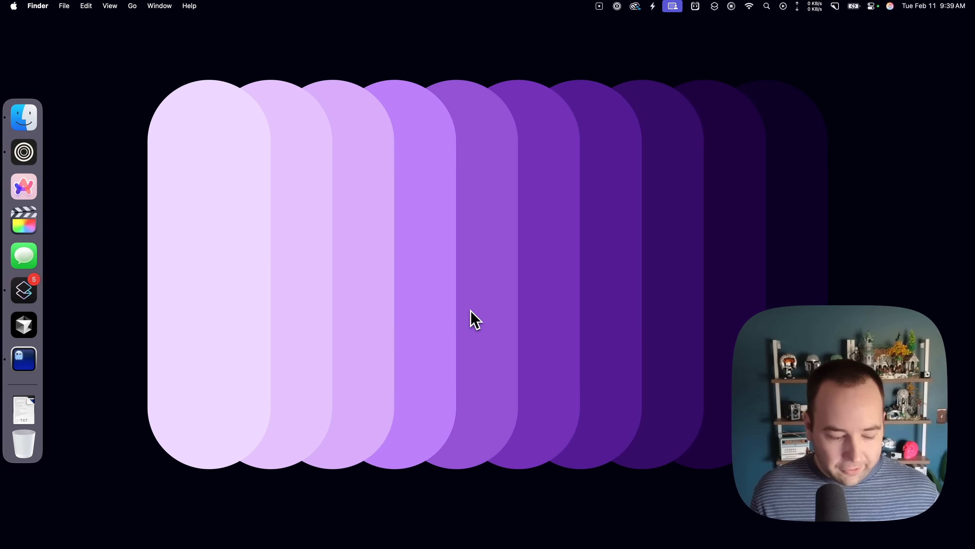
{"action": "type", "text": "can"}
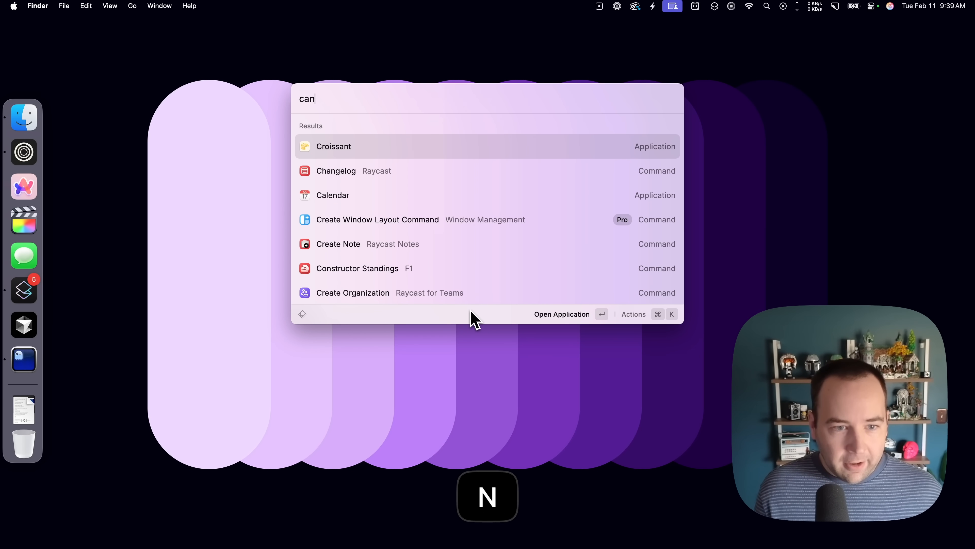
{"action": "type", "text": "f"}
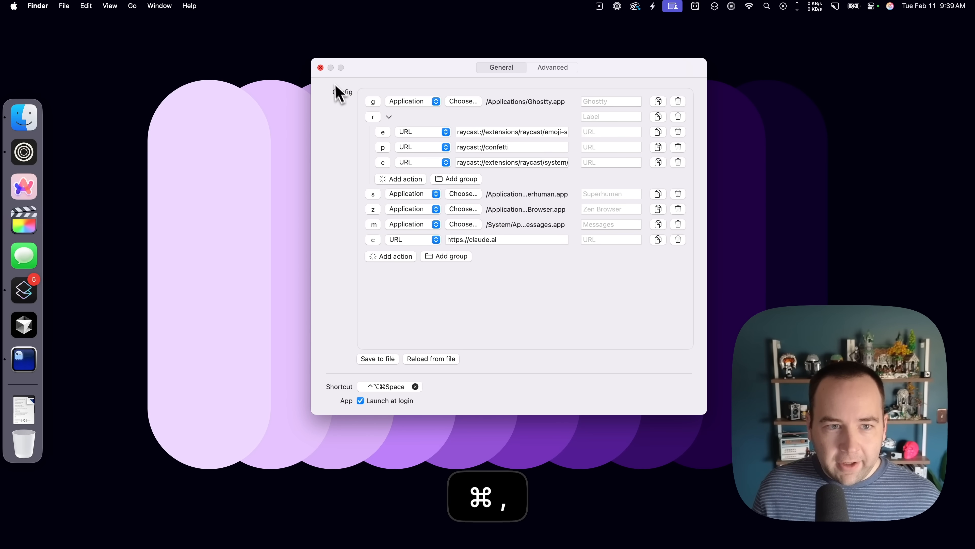
From the menu bar icon show Leader Key Preferences, view the Advanced tab, then return to General
{"action": "left_click", "coordinate": [554, 11]}
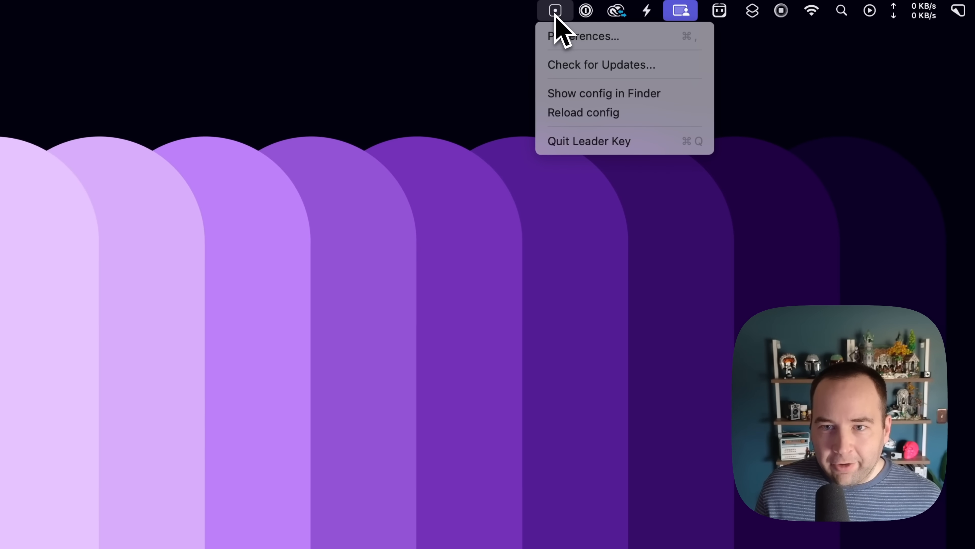
{"action": "left_click", "coordinate": [582, 36]}
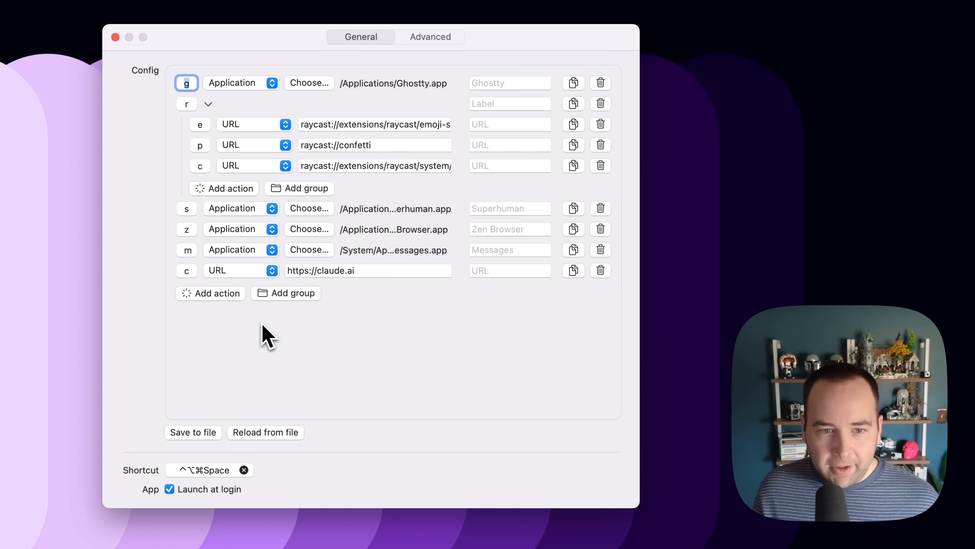
{"action": "left_click", "coordinate": [429, 37]}
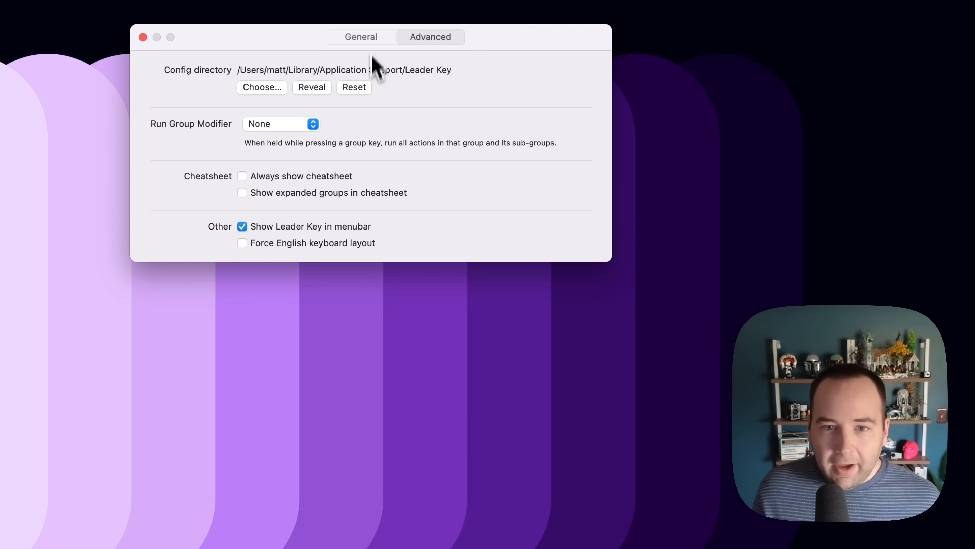
{"action": "left_click", "coordinate": [361, 37]}
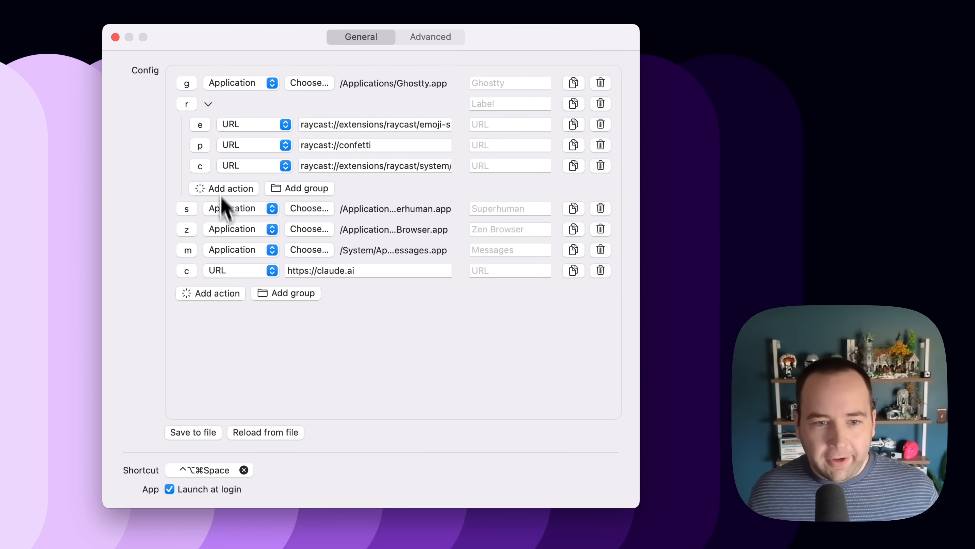
{"action": "mouse_move", "coordinate": [409, 325]}
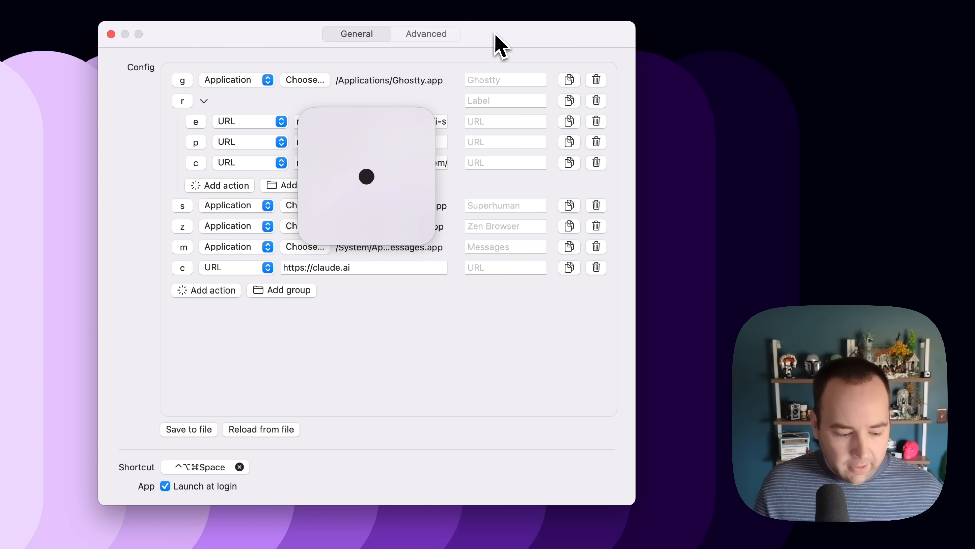
{"action": "key", "text": "Escape"}
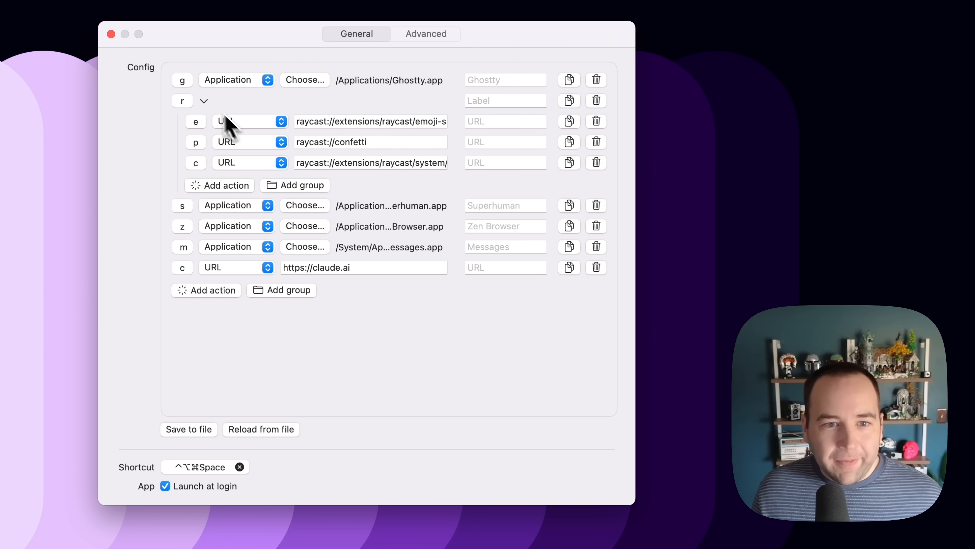
{"action": "mouse_move", "coordinate": [180, 90]}
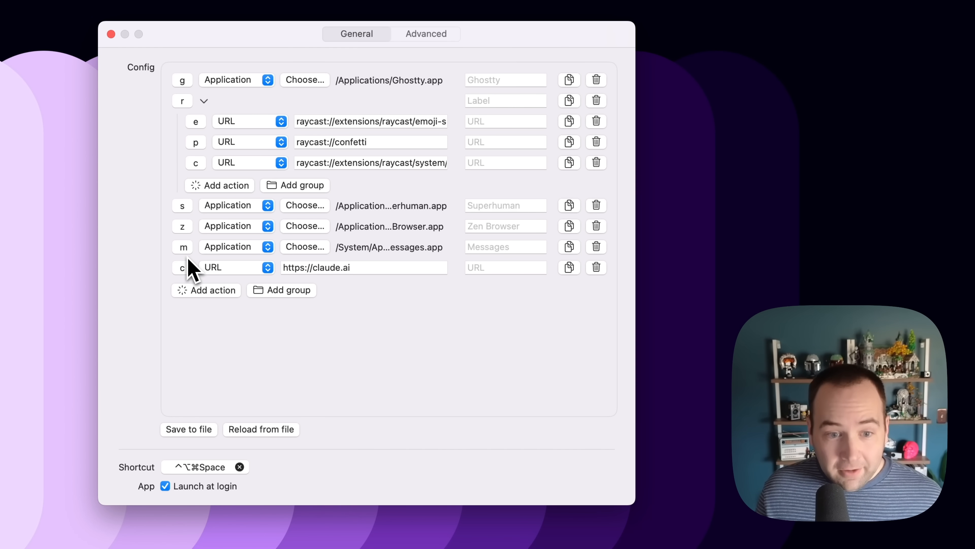
{"action": "mouse_move", "coordinate": [288, 131]}
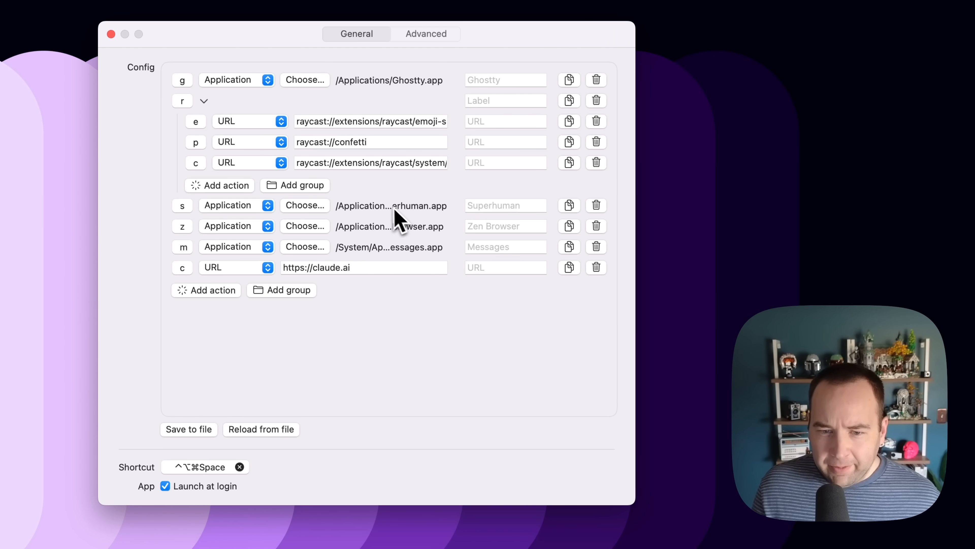
{"action": "mouse_move", "coordinate": [402, 230]}
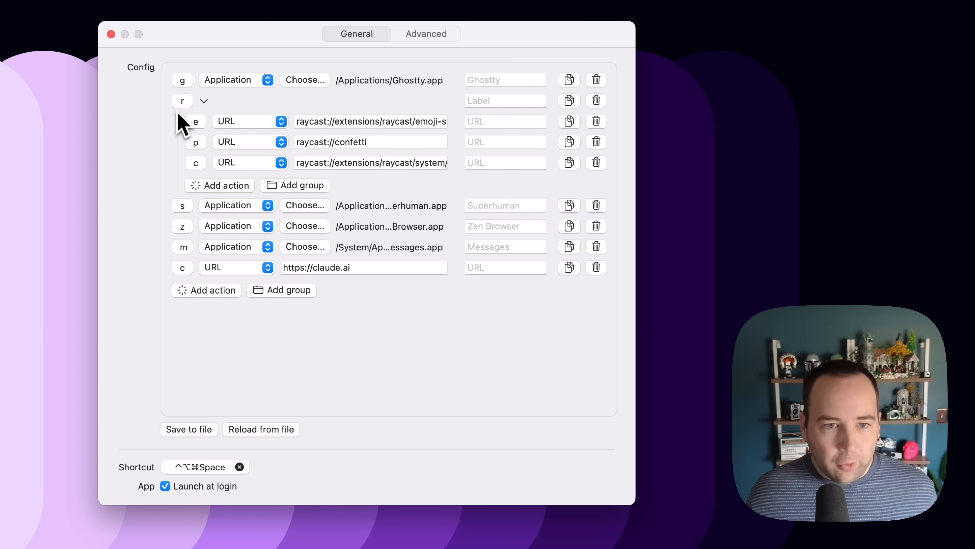
{"action": "mouse_move", "coordinate": [193, 121]}
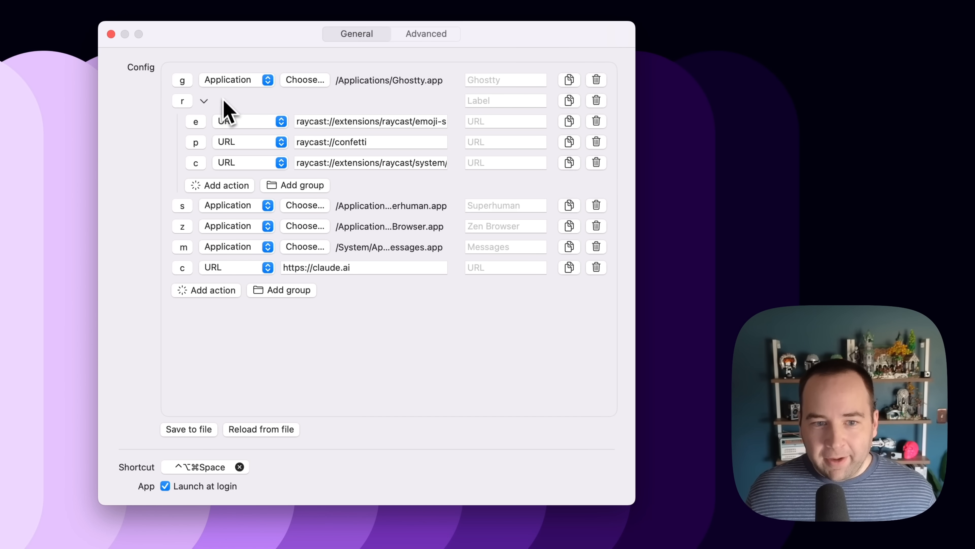
{"action": "mouse_move", "coordinate": [358, 133]}
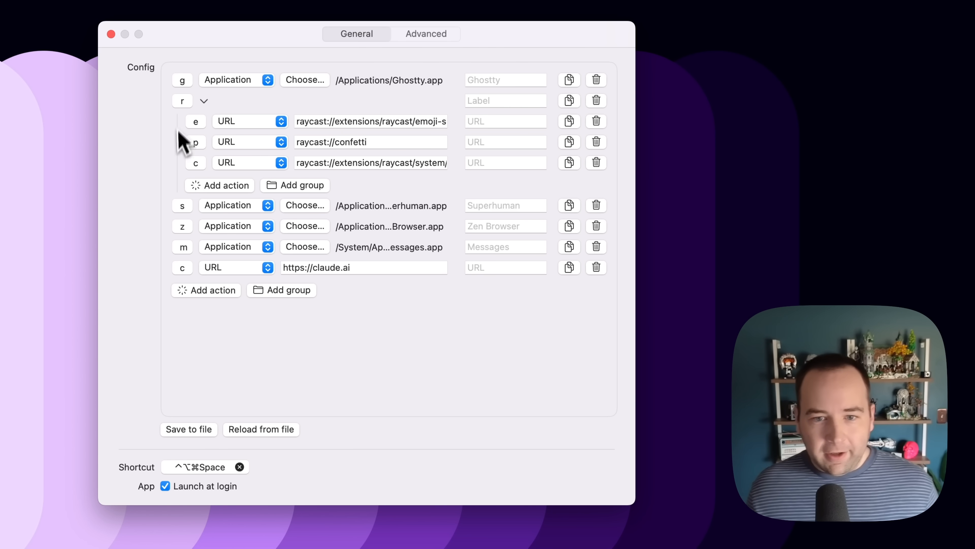
{"action": "left_click", "coordinate": [370, 163]}
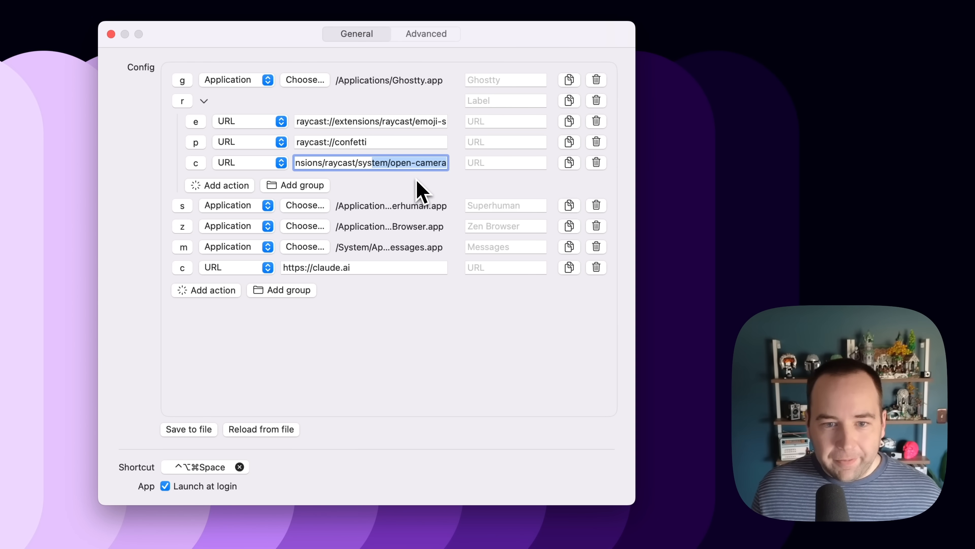
{"action": "mouse_move", "coordinate": [283, 200]}
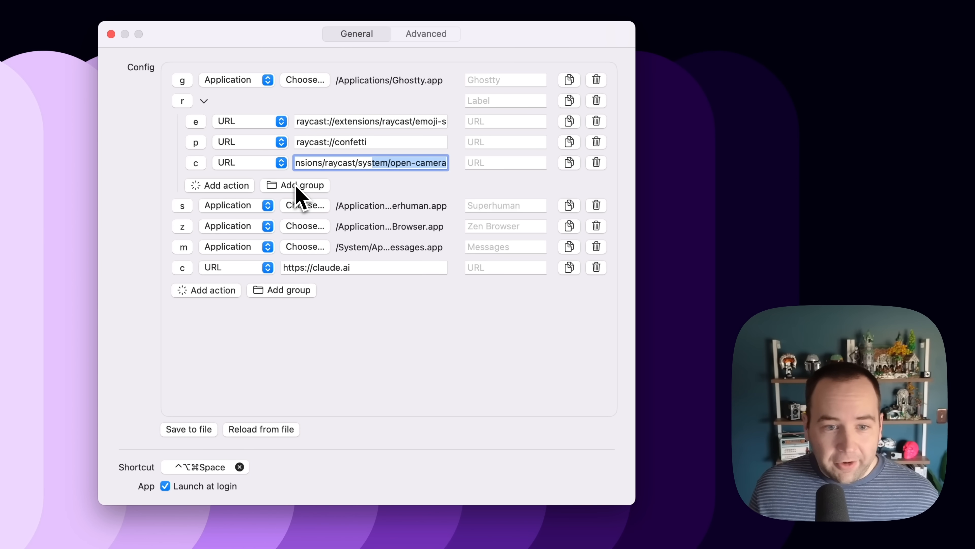
{"action": "mouse_move", "coordinate": [279, 314]}
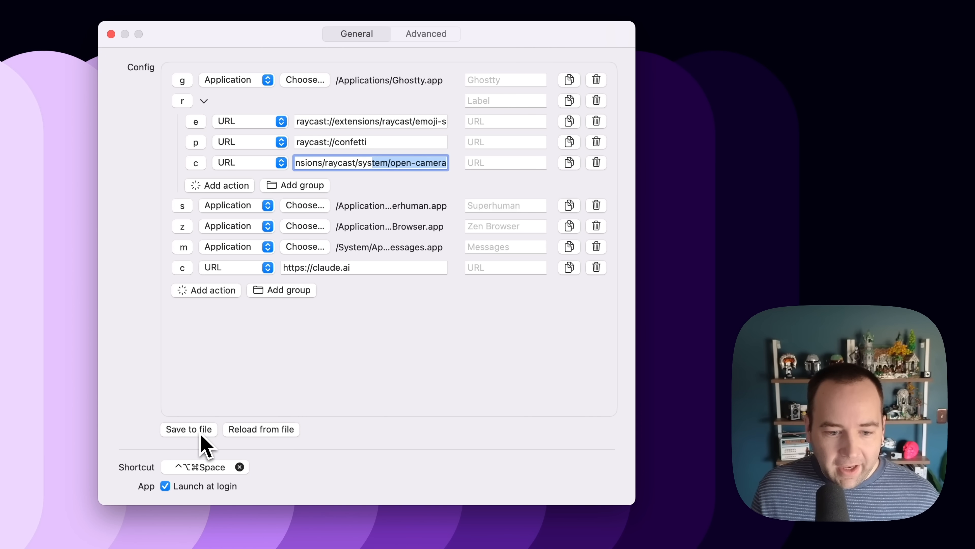
{"action": "mouse_move", "coordinate": [173, 498]}
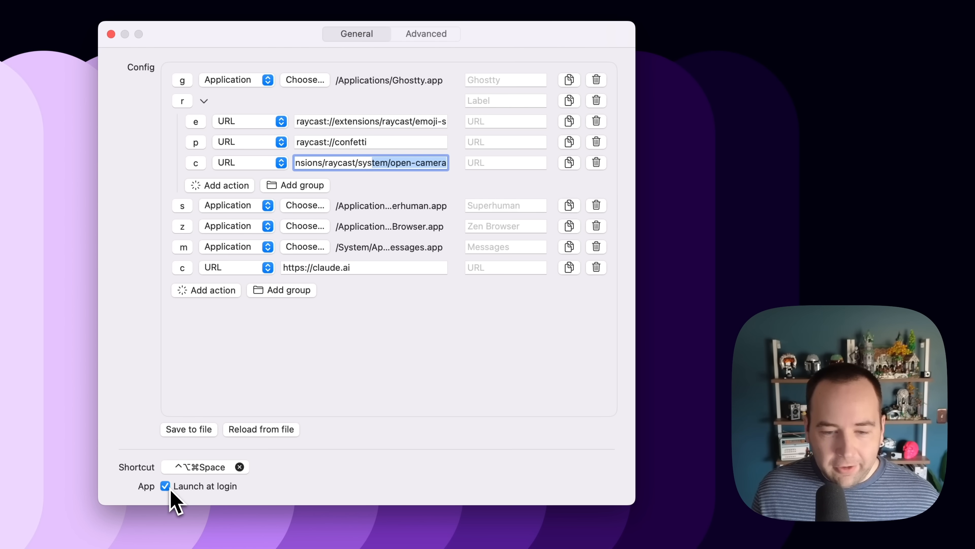
Reveal config.json from the Advanced settings, preview its JSON, then close the preview
{"action": "left_click", "coordinate": [426, 34]}
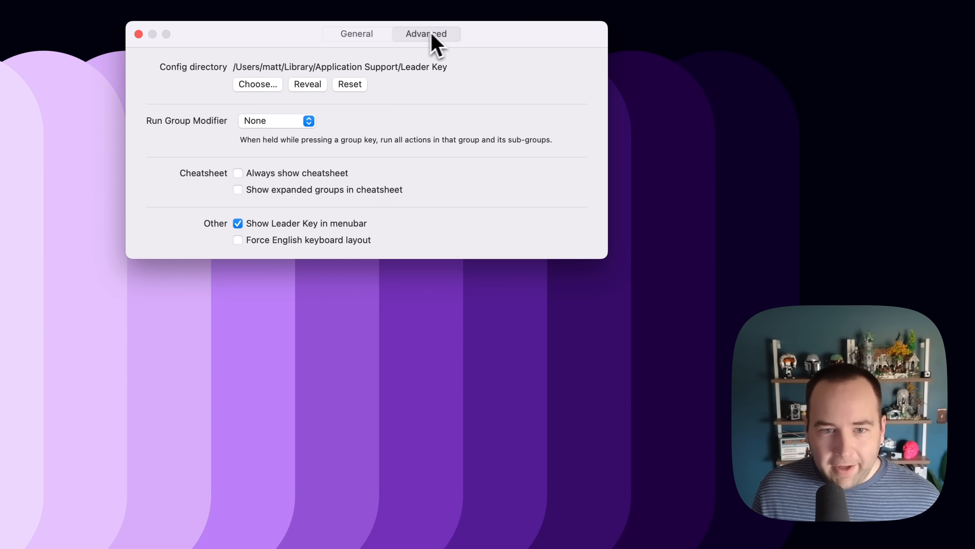
{"action": "mouse_move", "coordinate": [411, 92]}
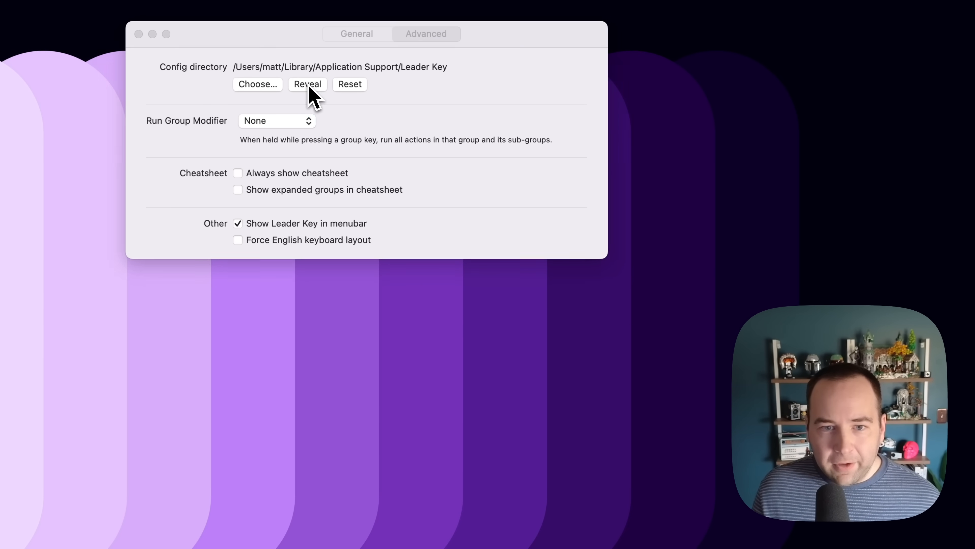
{"action": "left_click", "coordinate": [306, 84]}
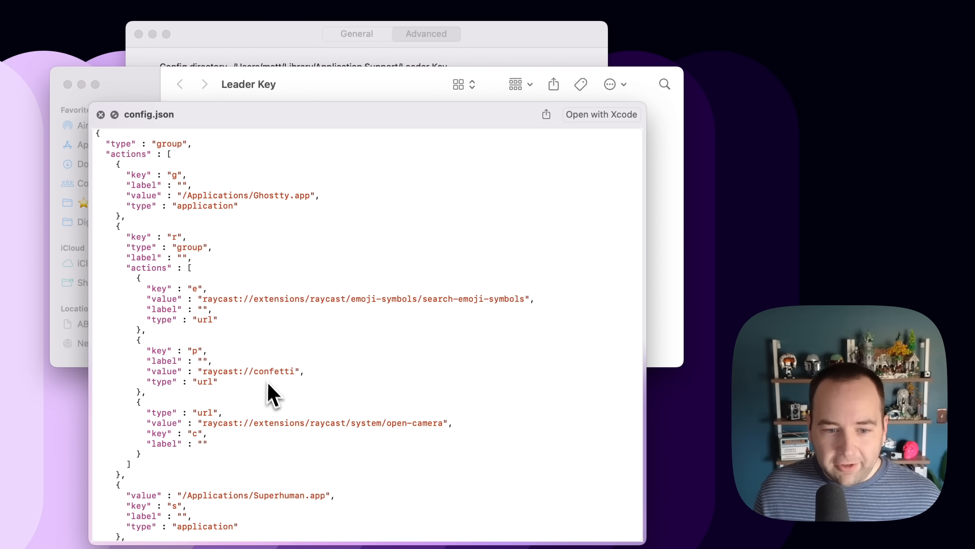
{"action": "scroll", "scroll_direction": "down", "scroll_amount": 3}
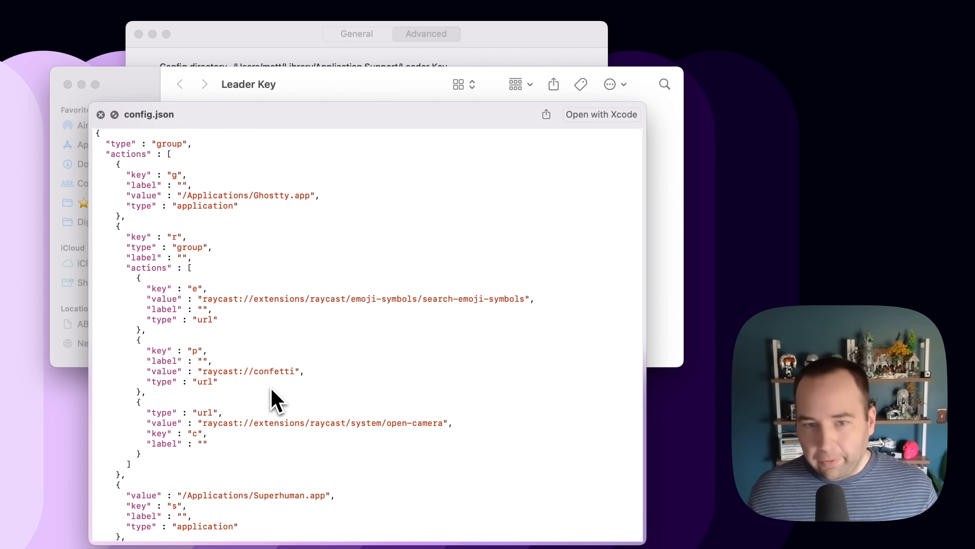
{"action": "key", "text": "cmd+w"}
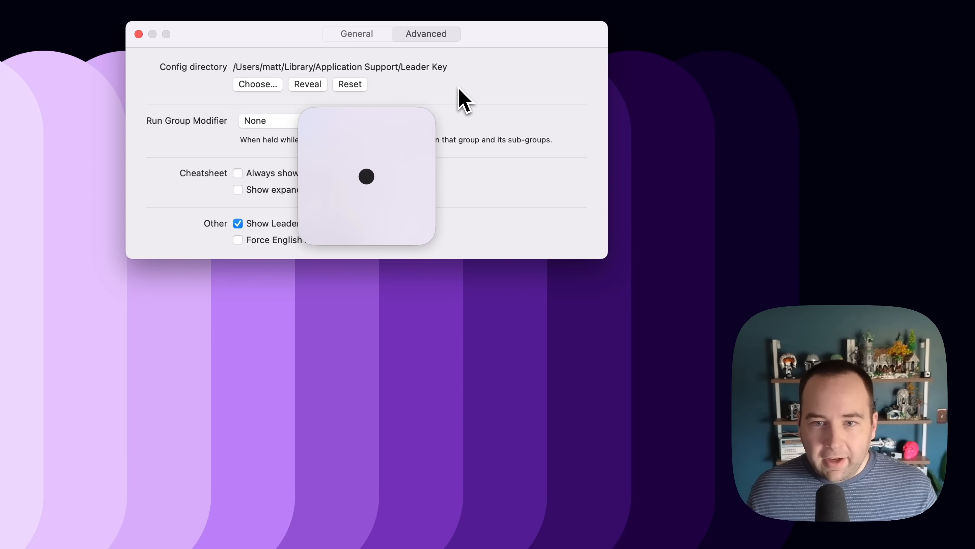
Turn on 'Always show cheatsheet' and return to the General shortcut configuration
{"action": "key", "text": "Escape"}
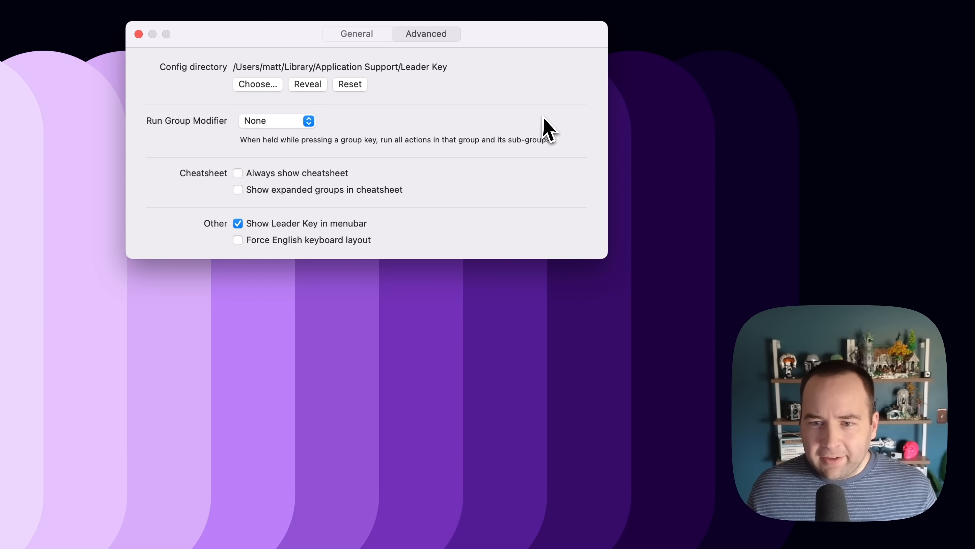
{"action": "mouse_move", "coordinate": [454, 123]}
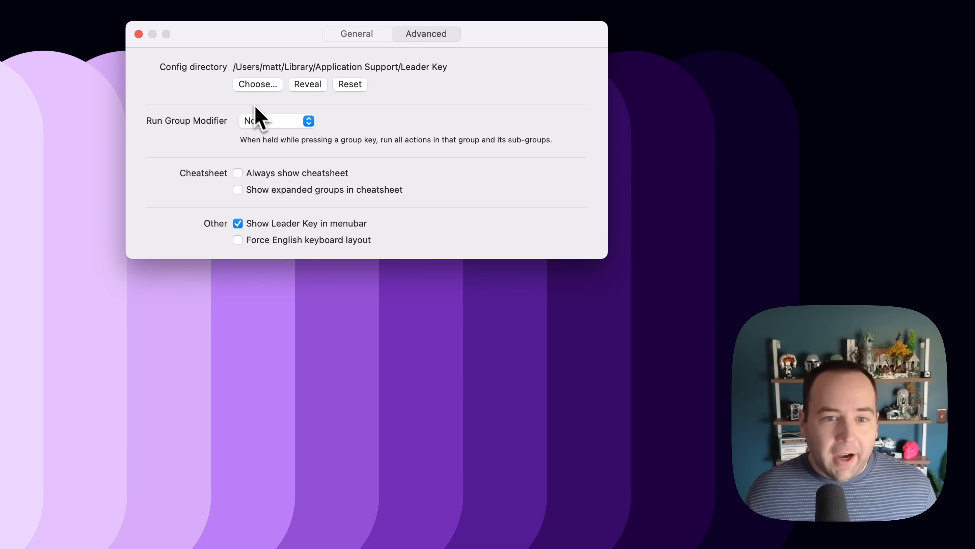
{"action": "mouse_move", "coordinate": [330, 140]}
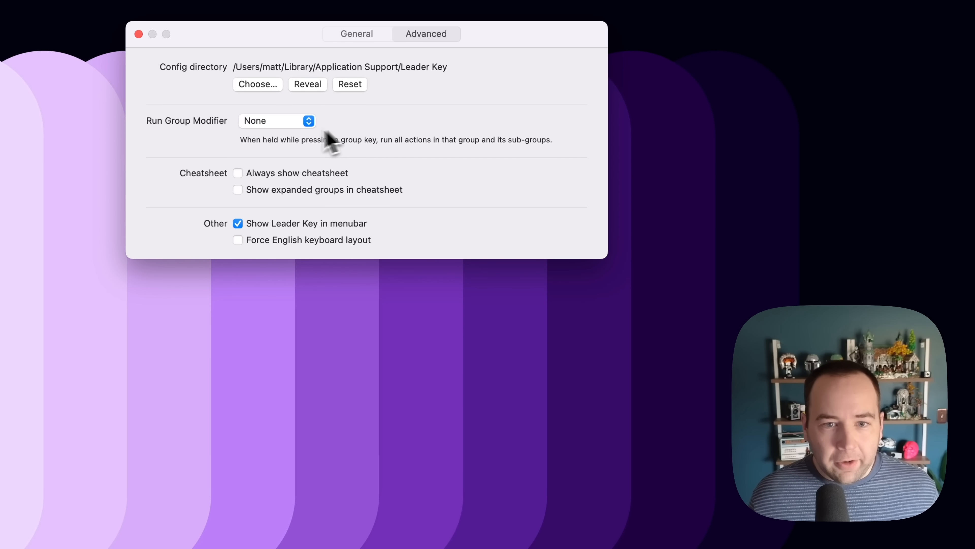
{"action": "mouse_move", "coordinate": [434, 140]}
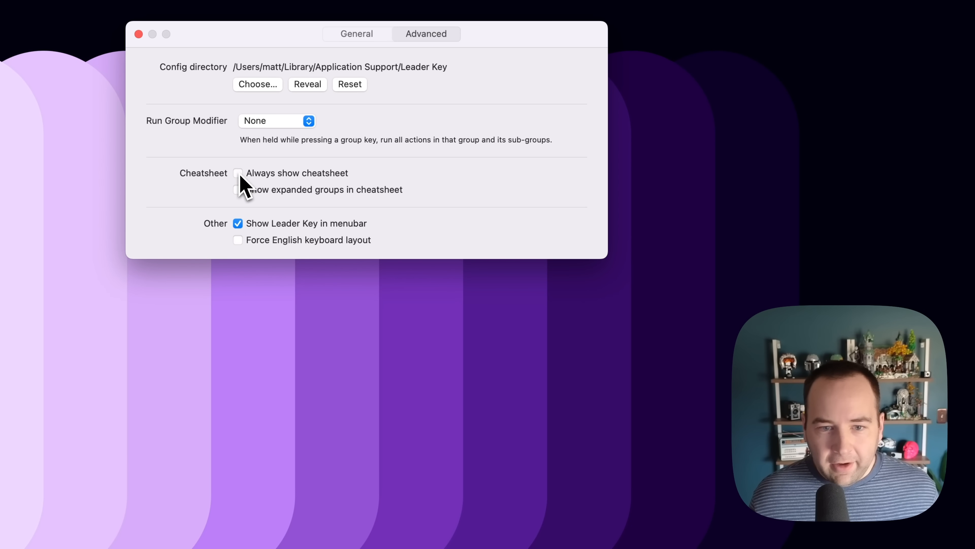
{"action": "left_click", "coordinate": [238, 172]}
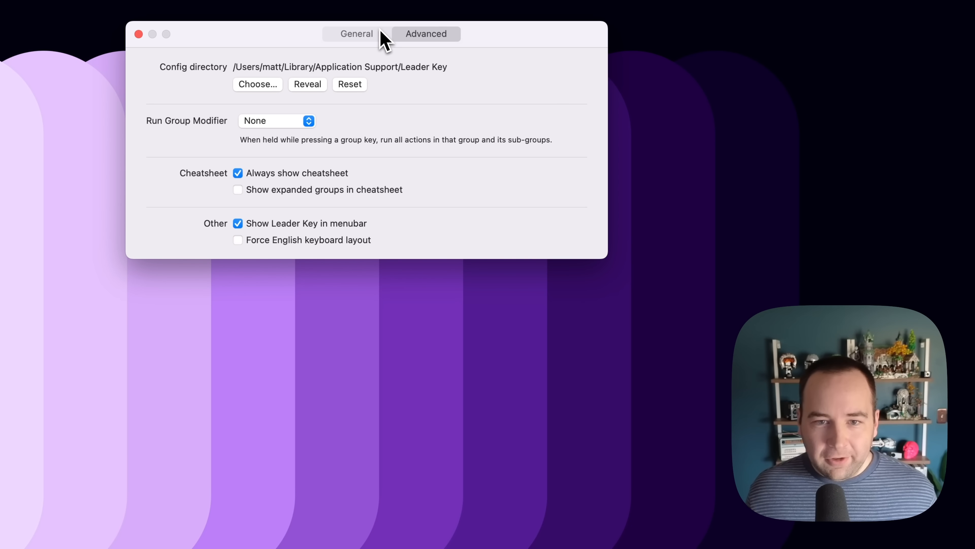
{"action": "left_click", "coordinate": [357, 34]}
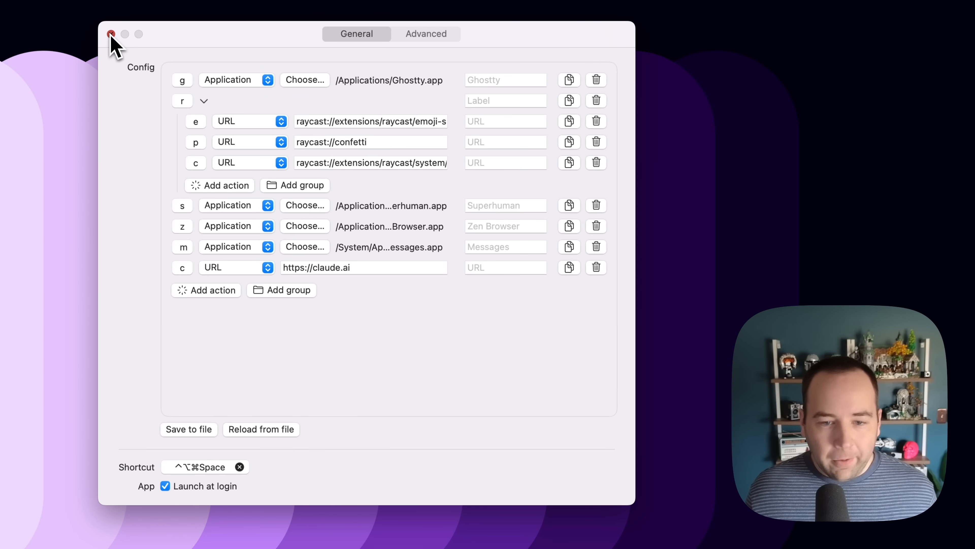
Close settings, run the Raycast group's emoji search shortcut and approve Run Command
{"action": "left_click", "coordinate": [111, 33]}
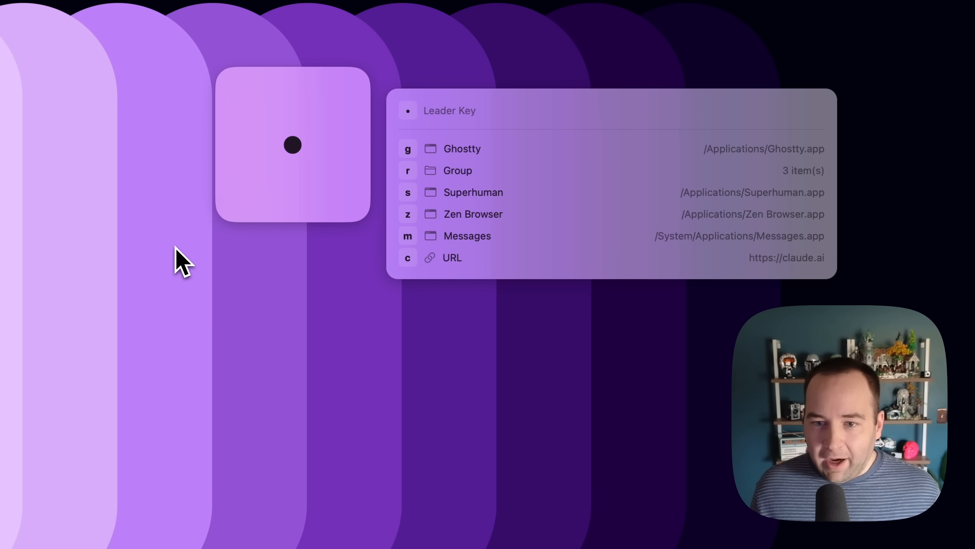
{"action": "key", "text": "r"}
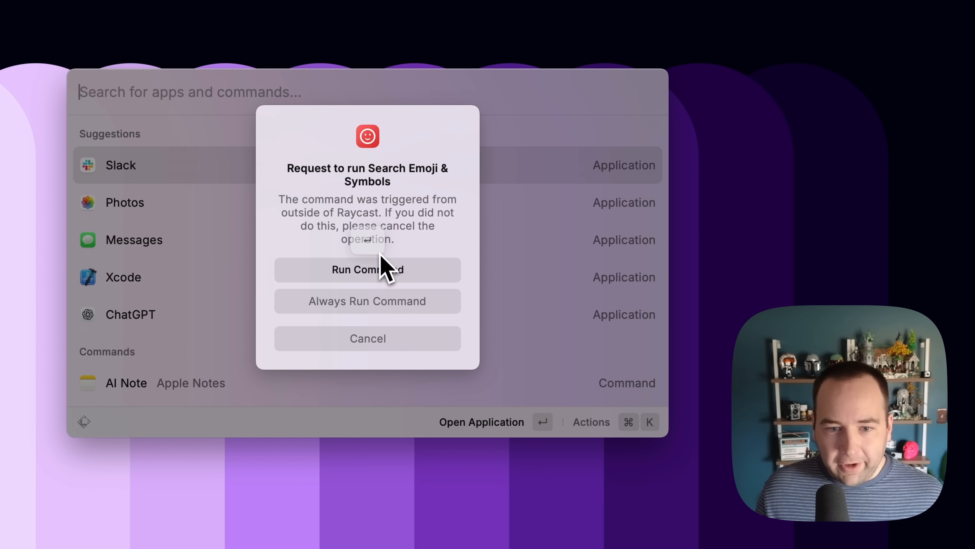
{"action": "left_click", "coordinate": [366, 269]}
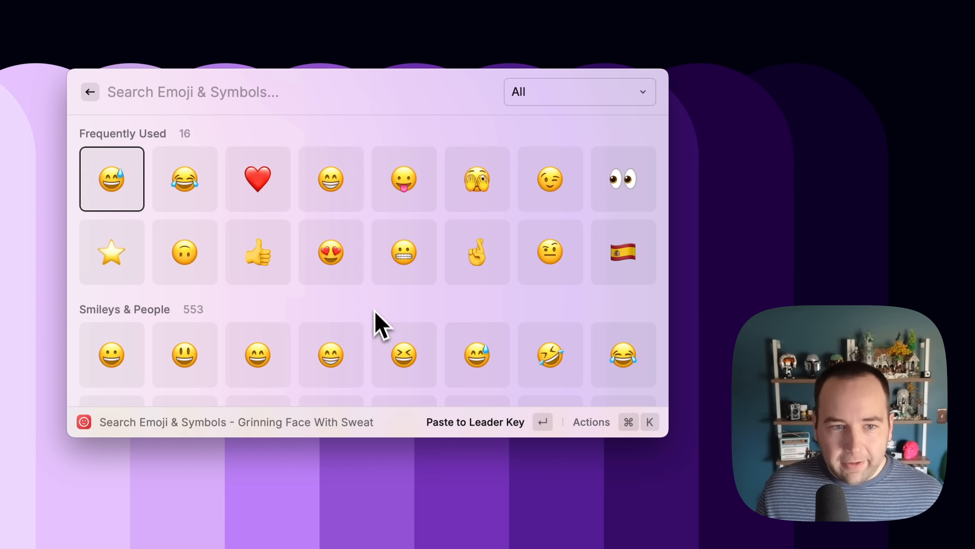
Dismiss the emoji picker and the summoned Leader Key cheatsheet overlay
{"action": "key", "text": "Escape"}
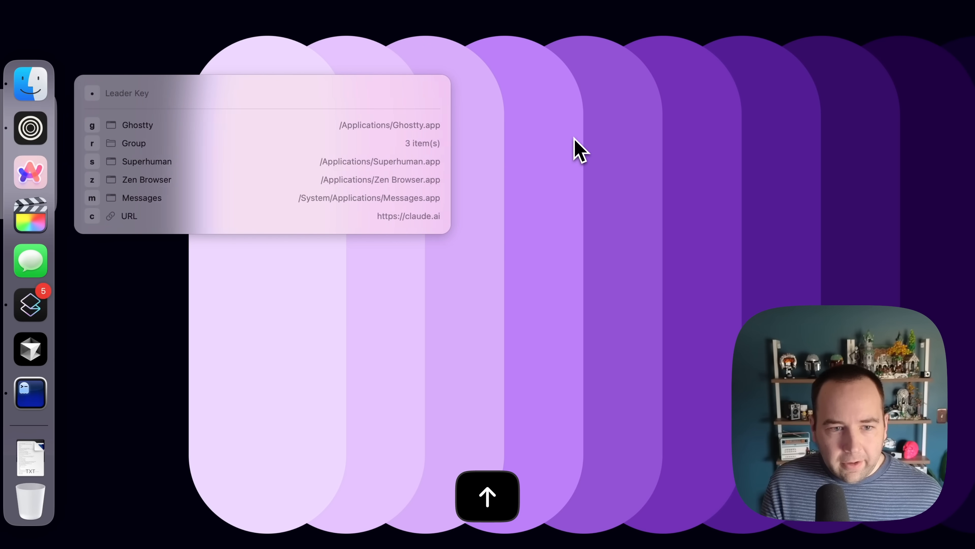
{"action": "key", "text": "Escape"}
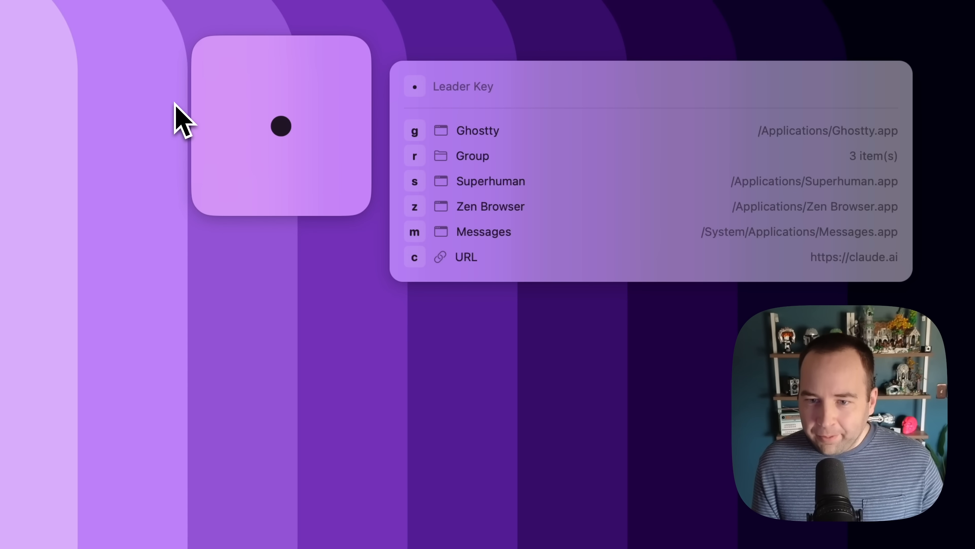
Close Leader Key, search Raycast for 's' and launch Superhuman from the results
{"action": "key", "text": "Escape"}
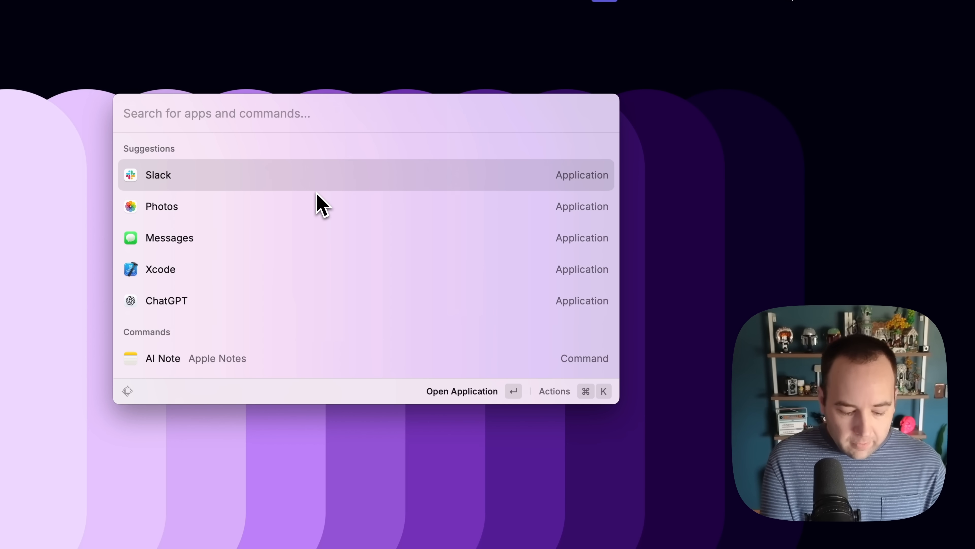
{"action": "type", "text": "contr"}
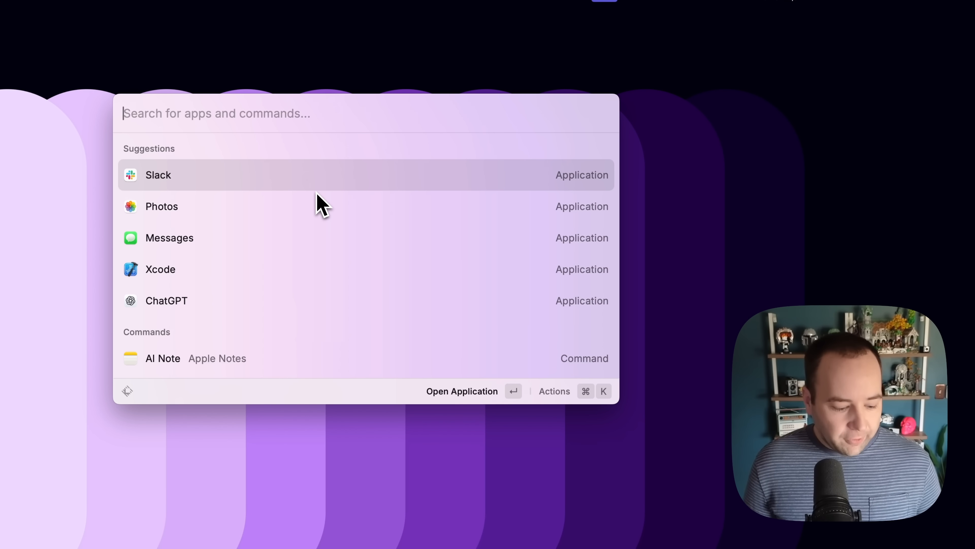
{"action": "type", "text": "s"}
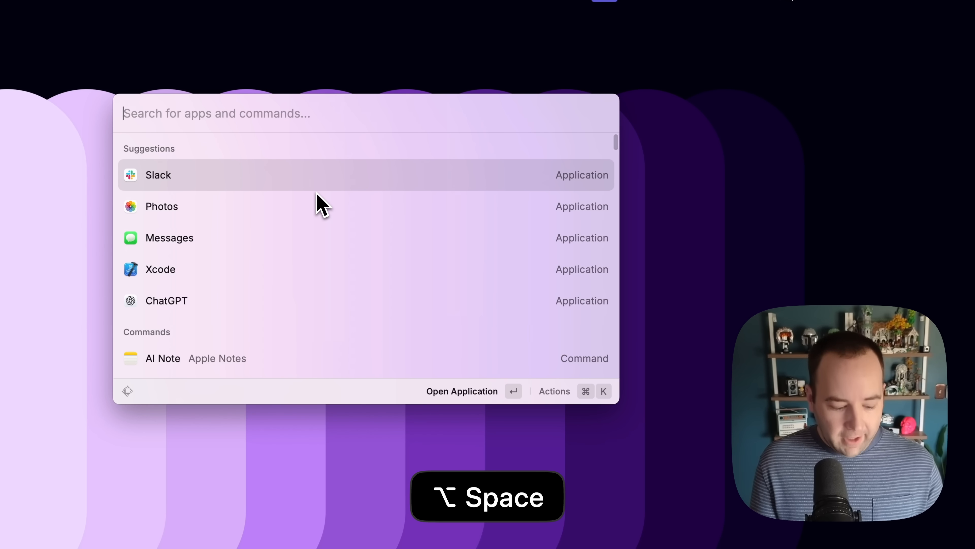
{"action": "type", "text": "s"}
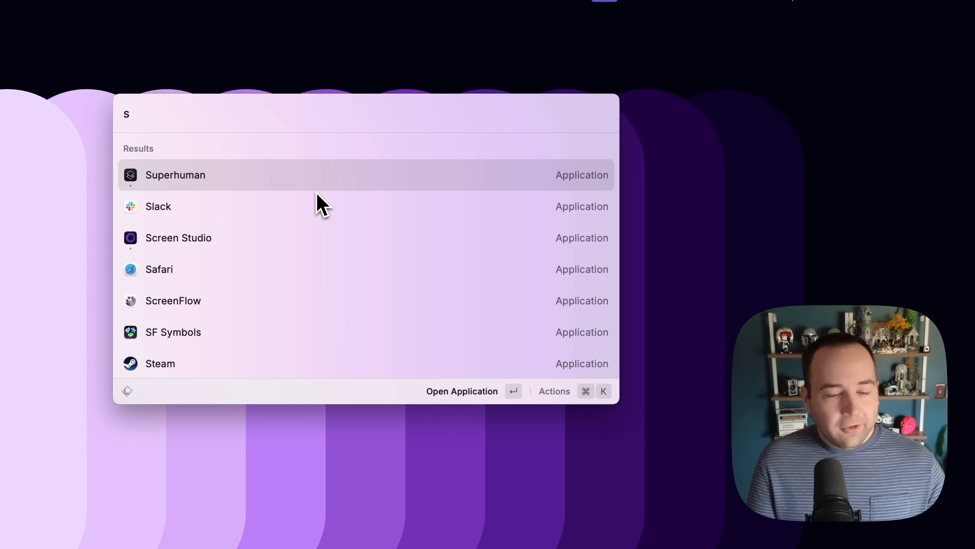
{"action": "key", "text": "Escape"}
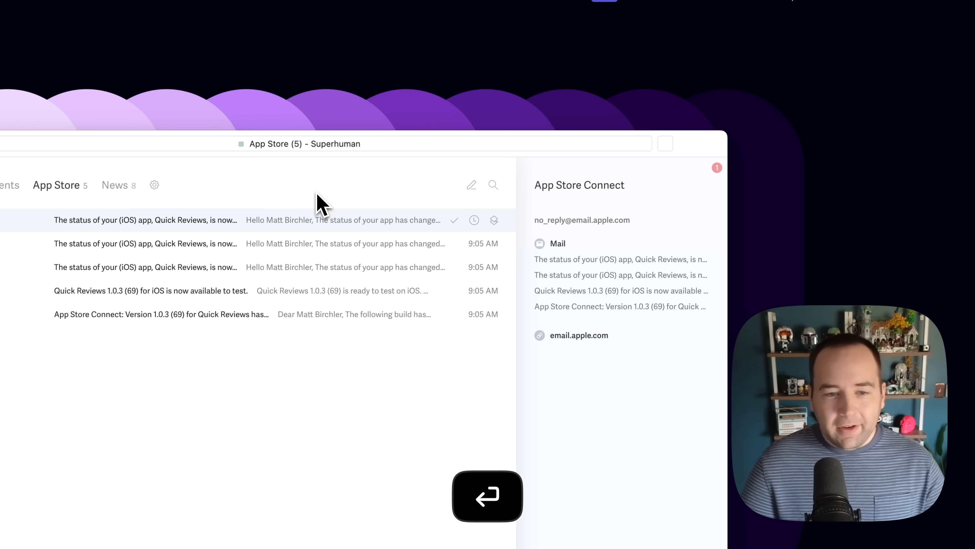
Hide Superhuman so the browser with claude.ai's new chat page comes forward
{"action": "key", "text": "cmd+h"}
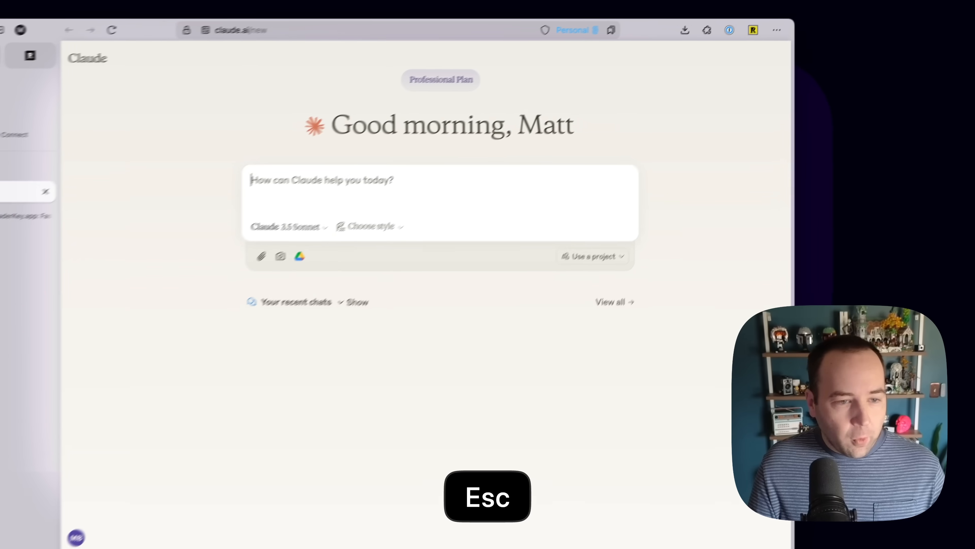
Switch to the LeaderKey.app GitHub repository and scroll its README down to the FAQ and license
{"action": "left_click", "coordinate": [71, 186]}
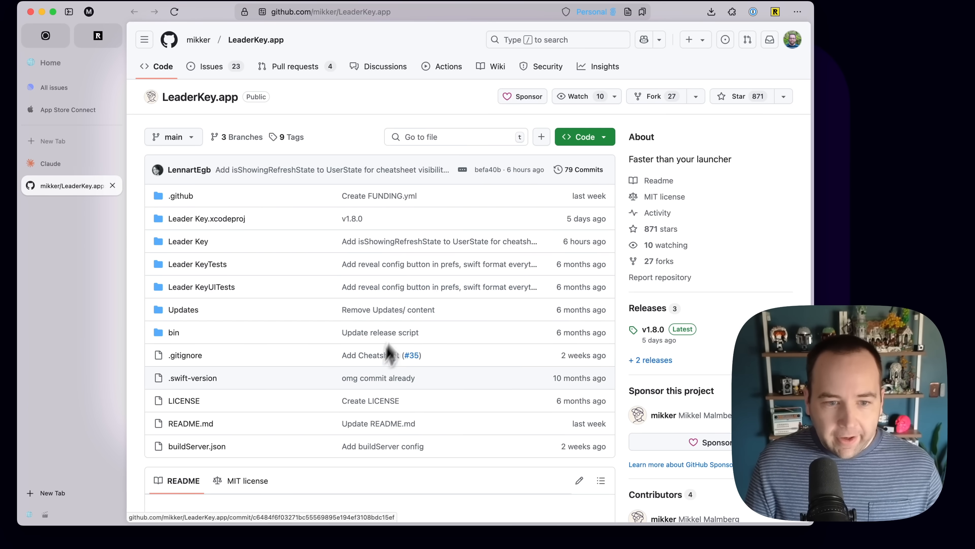
{"action": "scroll", "scroll_direction": "down", "scroll_amount": 3}
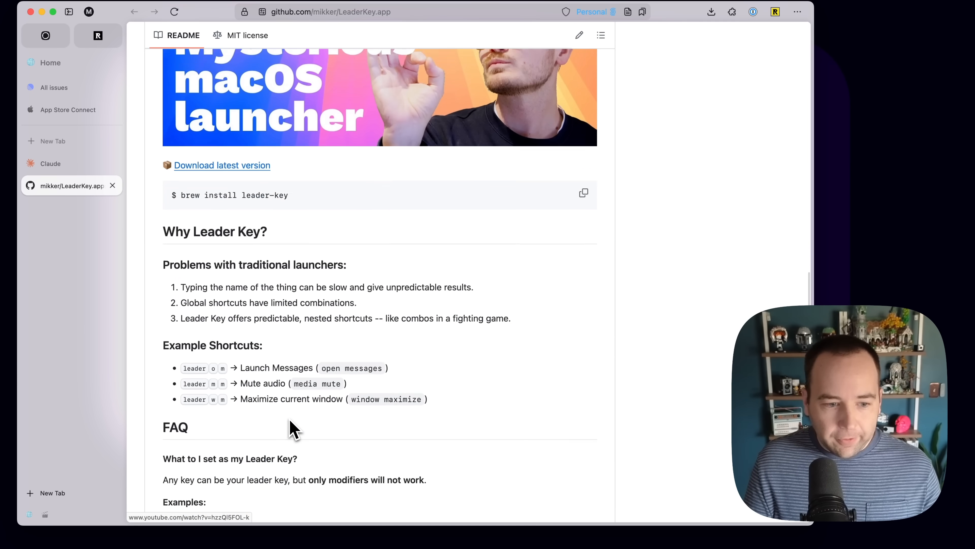
{"action": "scroll", "scroll_direction": "down", "scroll_amount": 3}
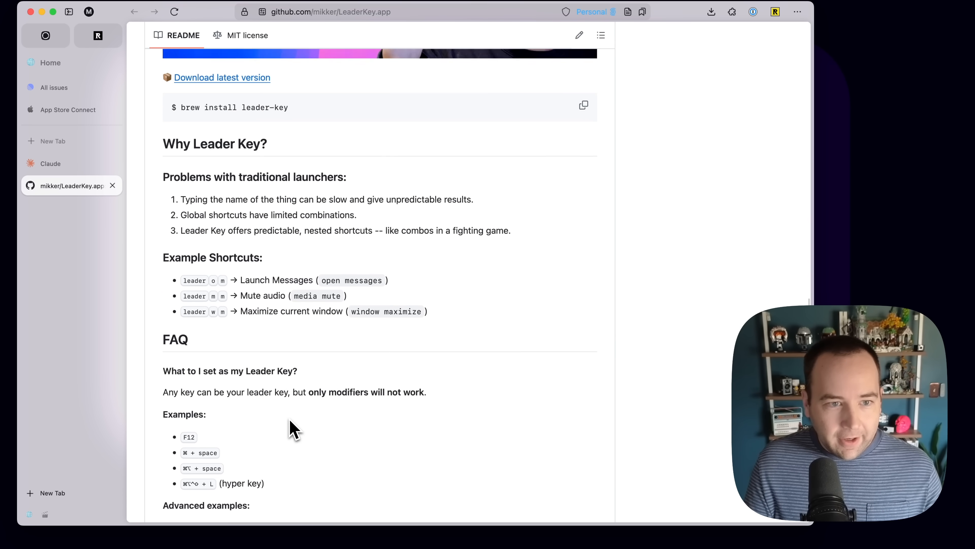
{"action": "scroll", "scroll_direction": "down", "scroll_amount": 3}
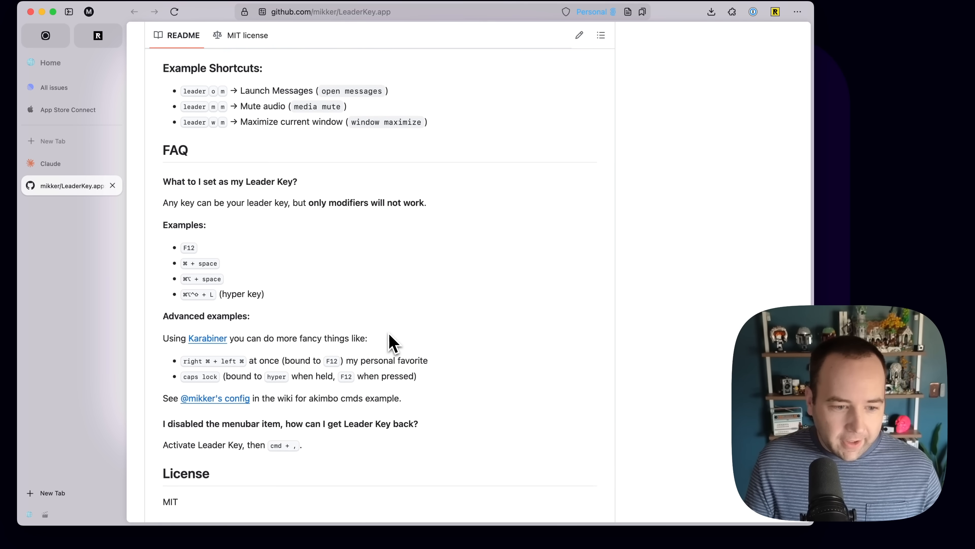
{"action": "scroll", "scroll_direction": "down", "scroll_amount": 3}
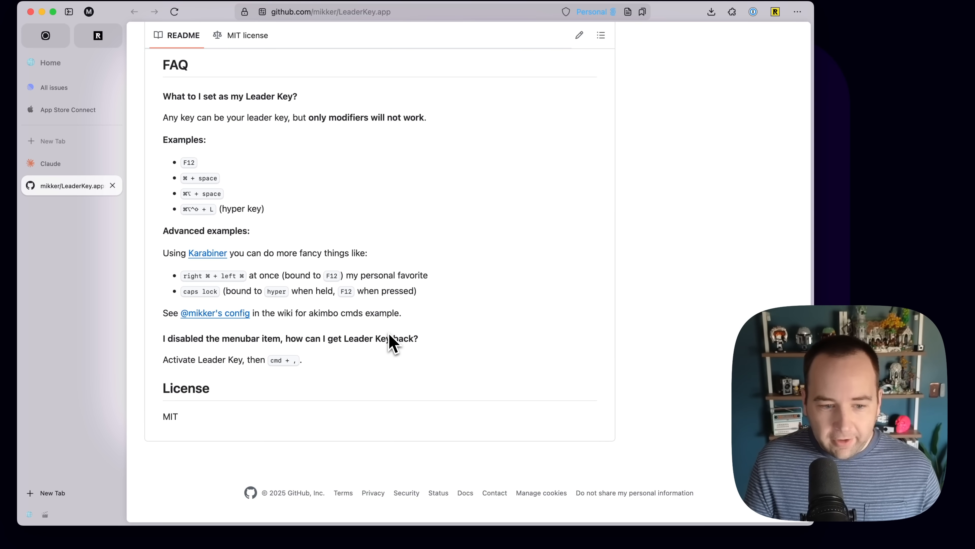